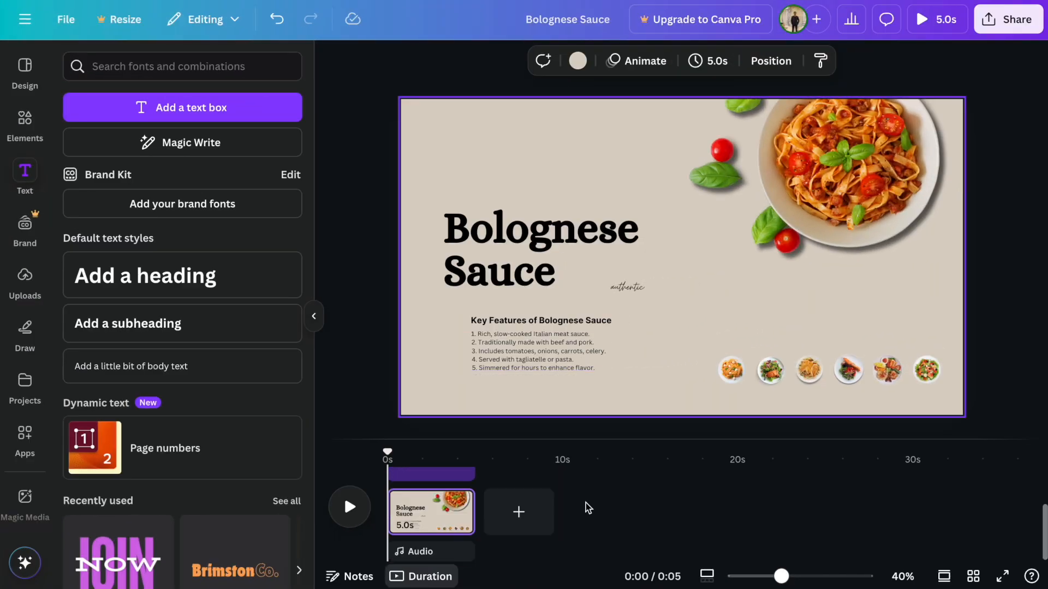
Step: Add a square shape and stretch it from the top-left corner over the entire title page
click(25, 116)
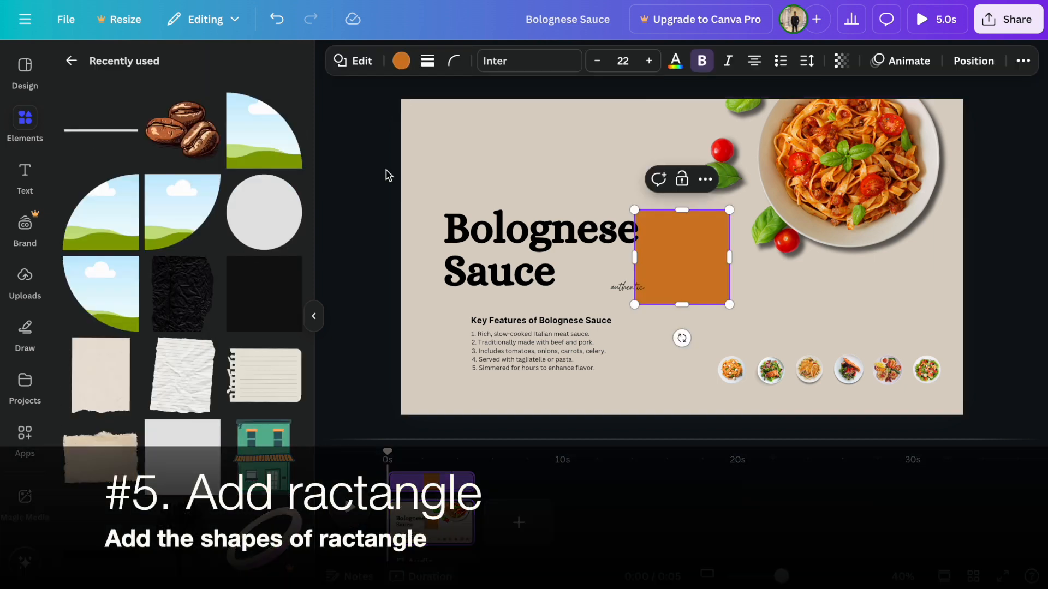
drag(682, 257, 448, 146)
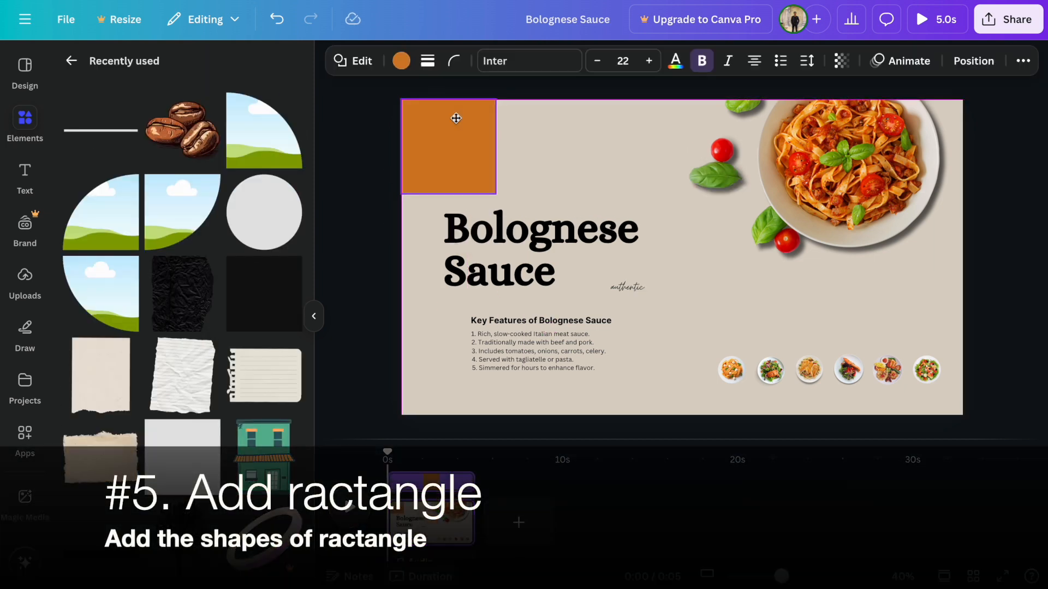
drag(495, 190, 953, 405)
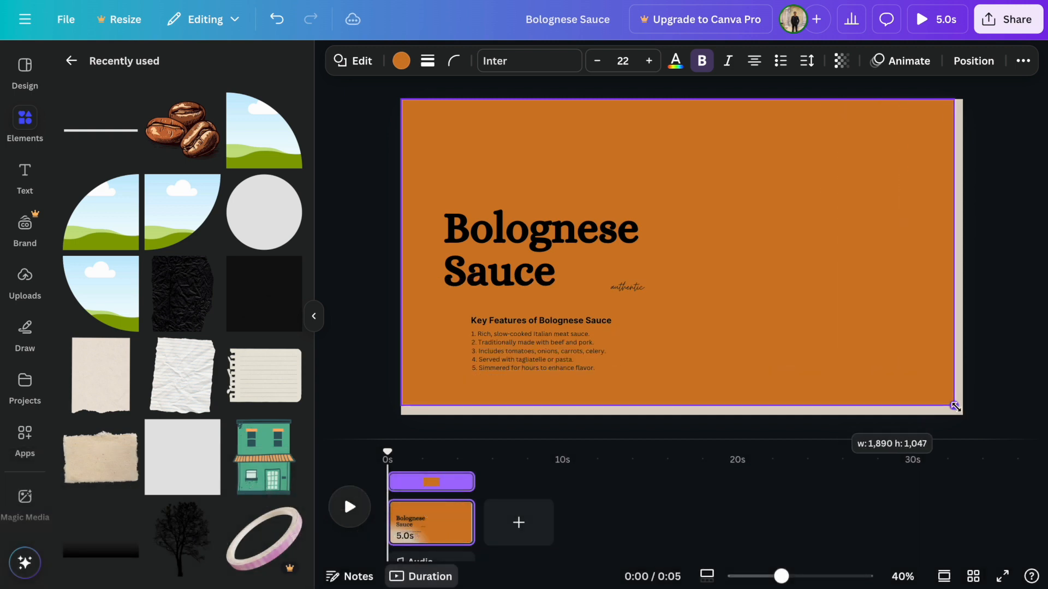
click(401, 60)
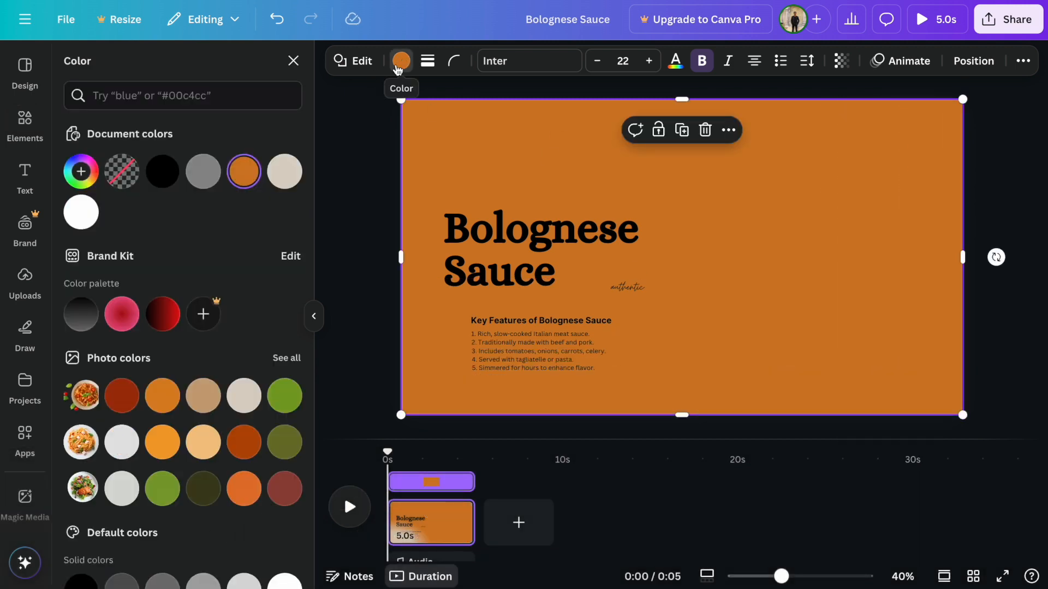
Step: Recolour the rectangle beige, then apply the custom tan colour #C7A379
click(284, 171)
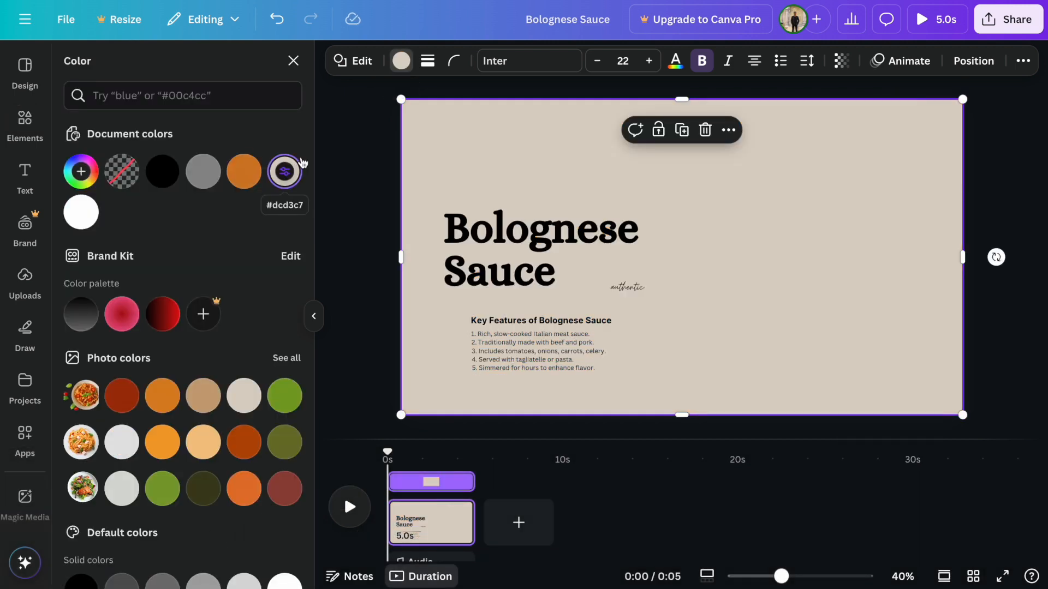
click(728, 130)
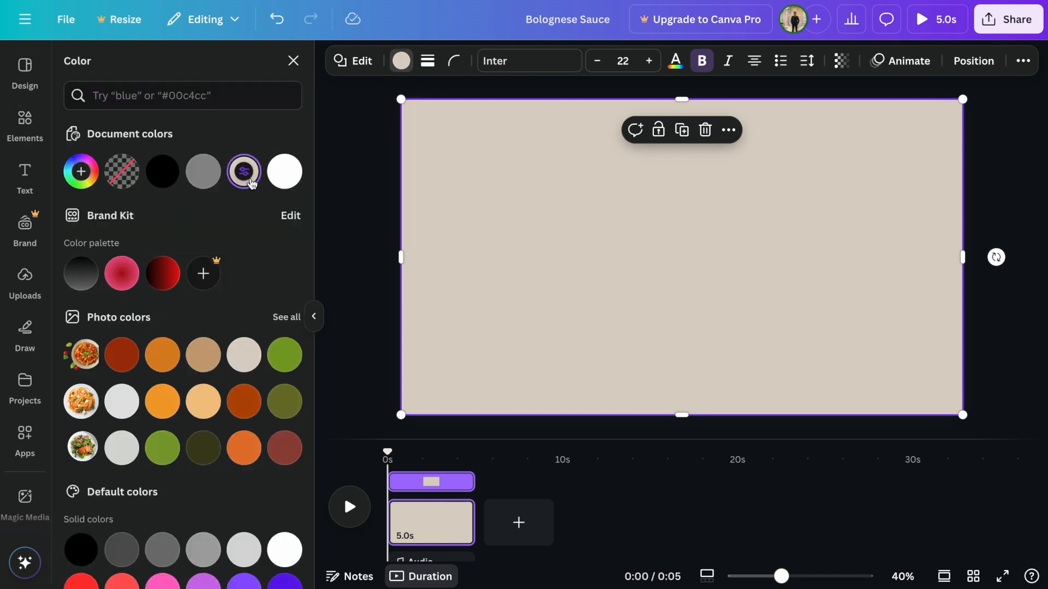
click(244, 172)
text(#C7A379)
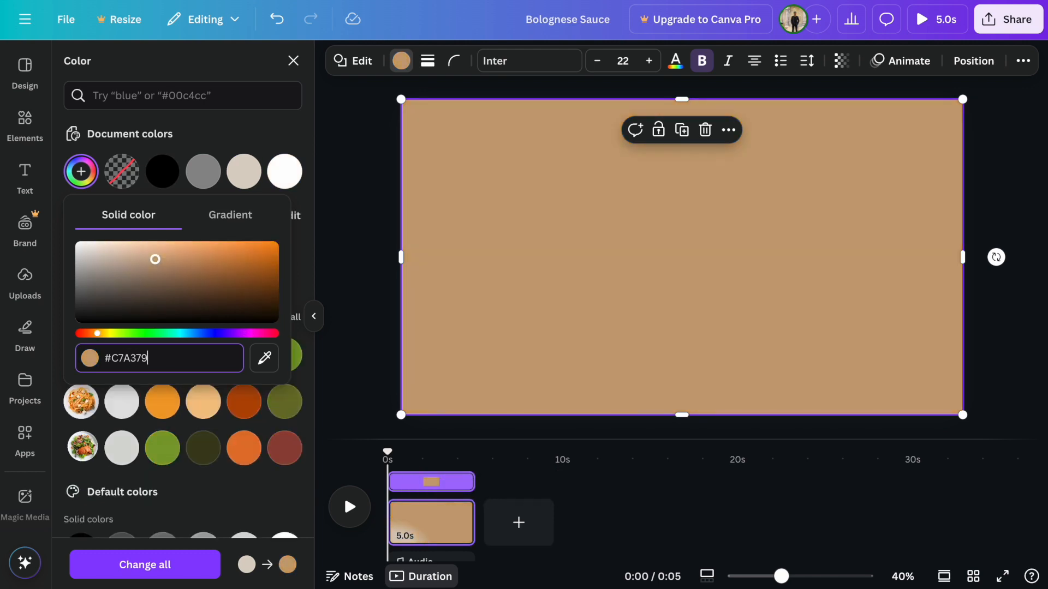
click(728, 130)
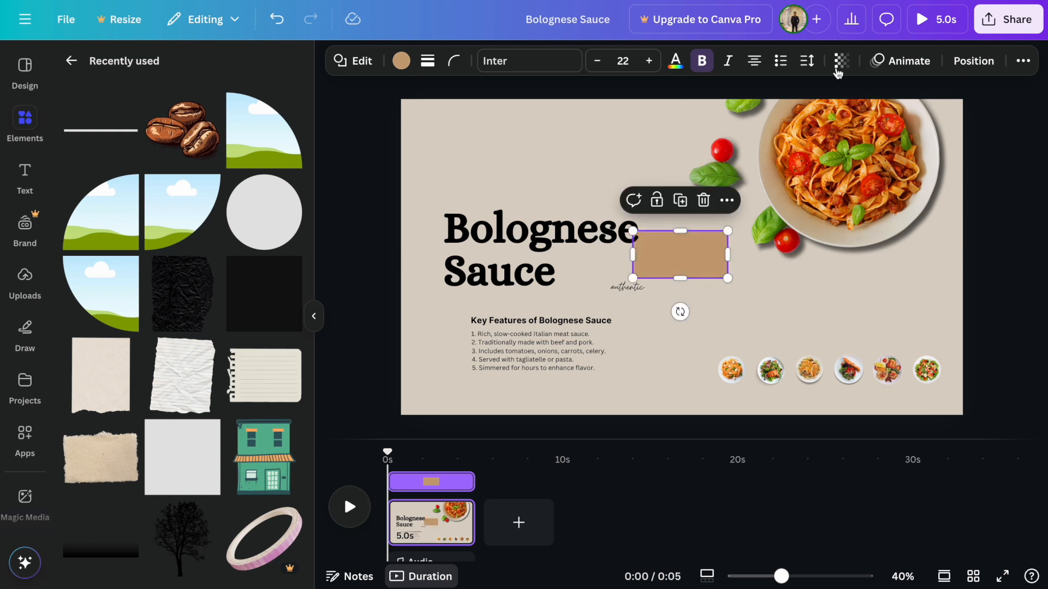
Step: Flatten the tan block into a thin bar beside the Key Features list
click(839, 61)
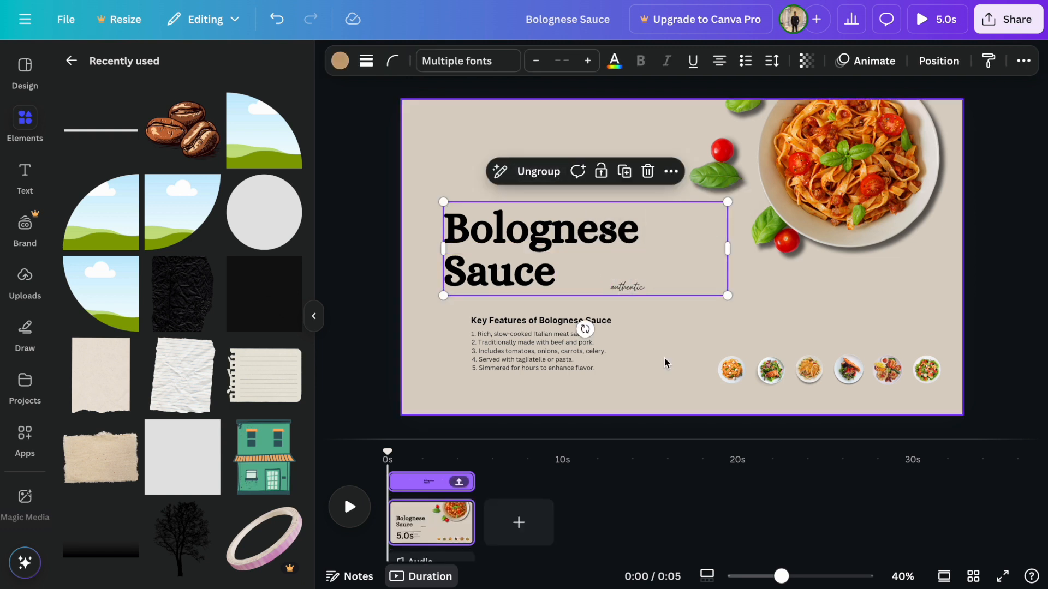
click(680, 257)
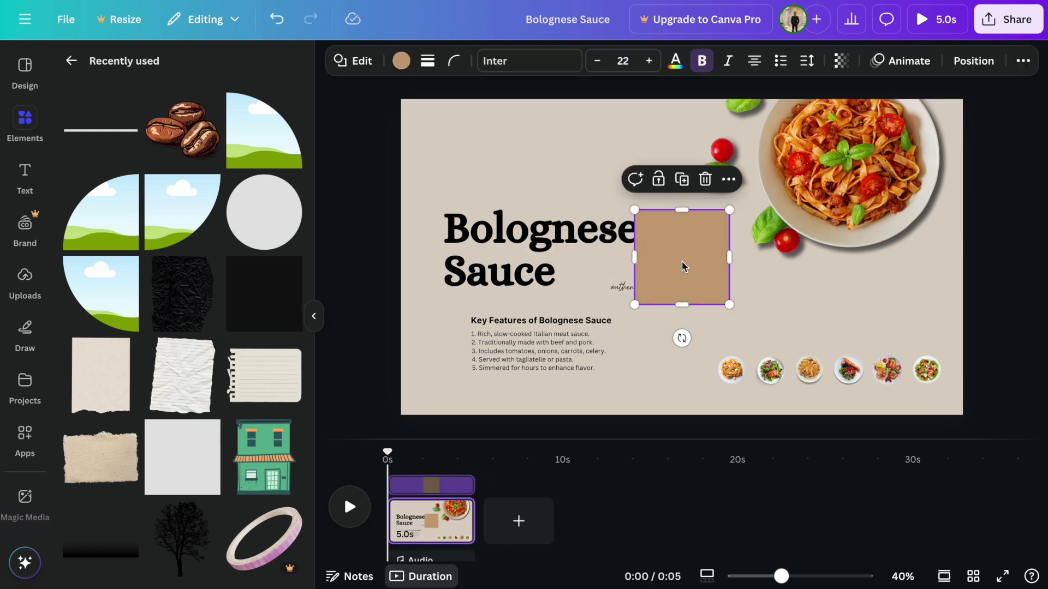
drag(681, 257, 675, 340)
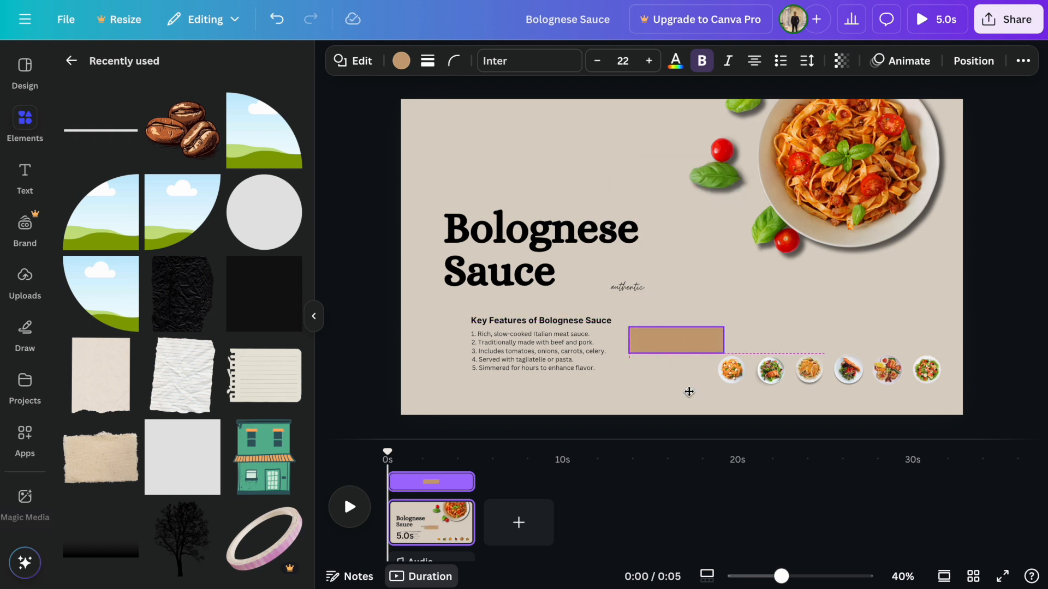
click(541, 320)
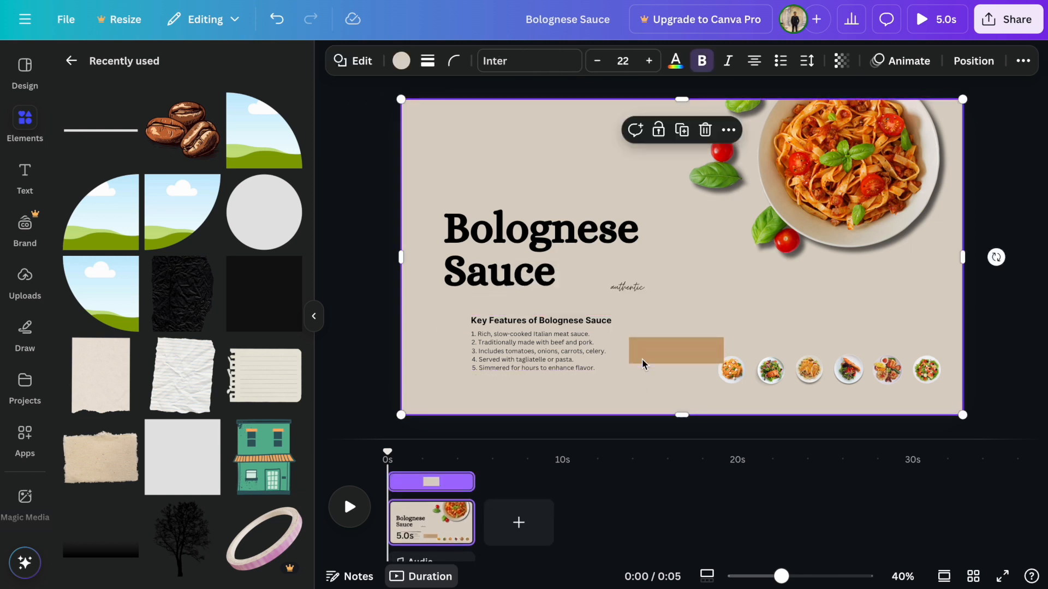
click(841, 60)
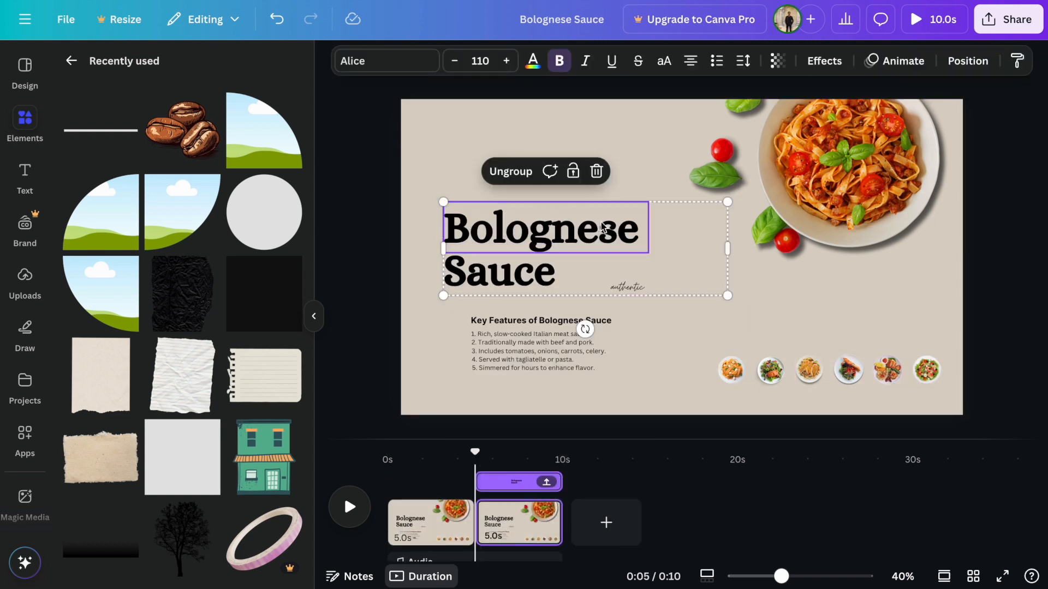
Step: Begin redesigning the duplicated page into the tan Bolognese paragraph layout
click(967, 60)
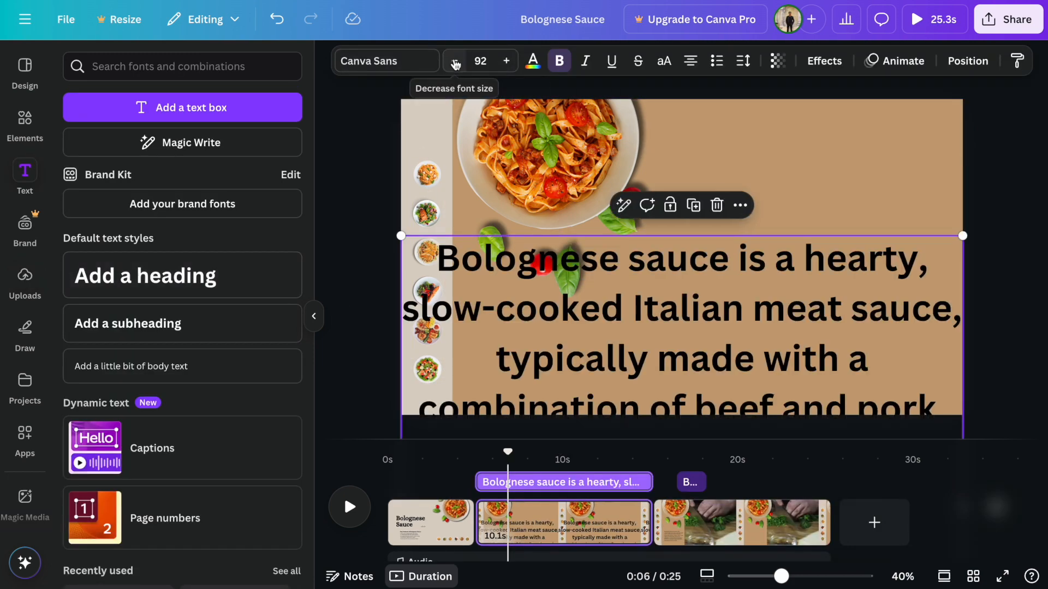
Step: Shrink the Bolognese paragraph to size 18, resize its box, and apply a font found by 'in'
click(455, 60)
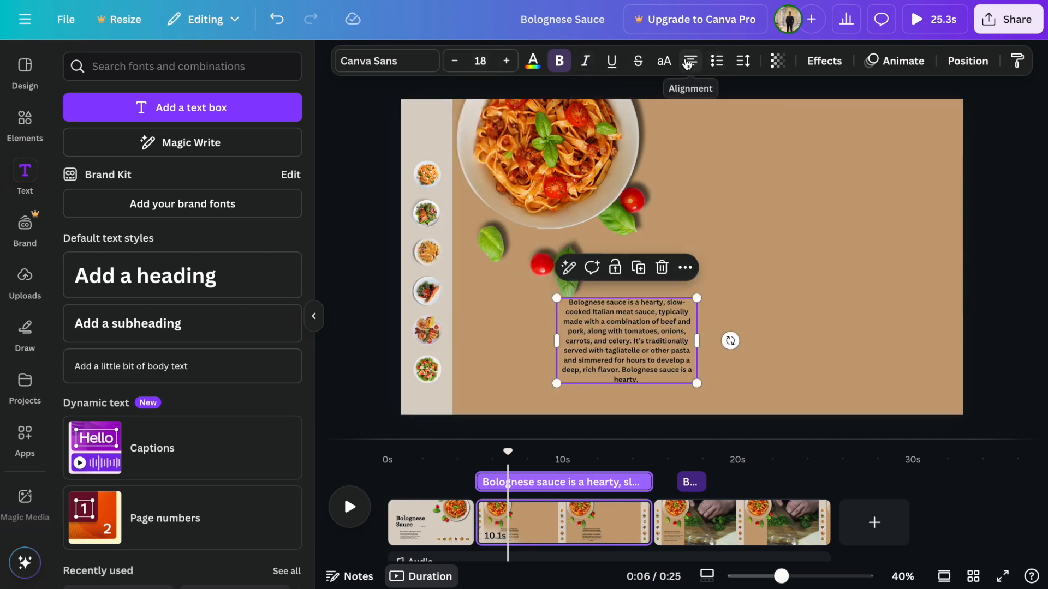
drag(695, 342, 692, 340)
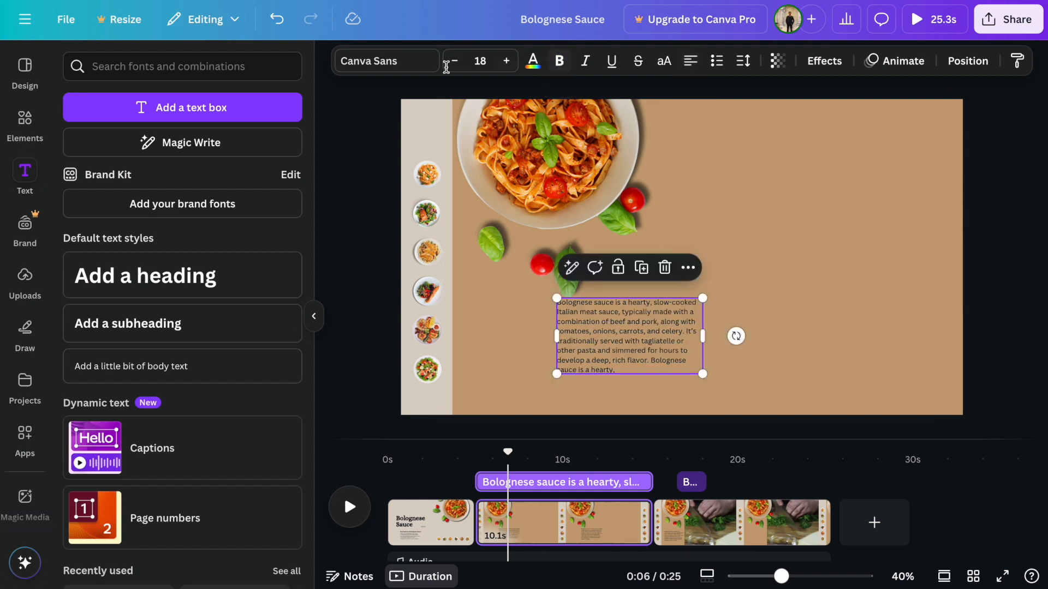
click(386, 61)
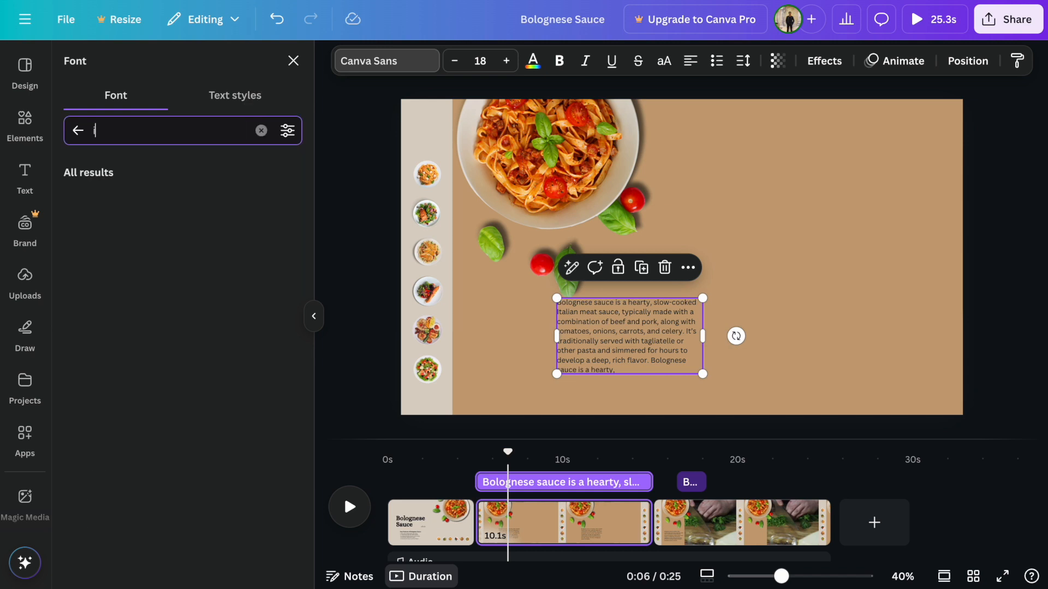
text(in)
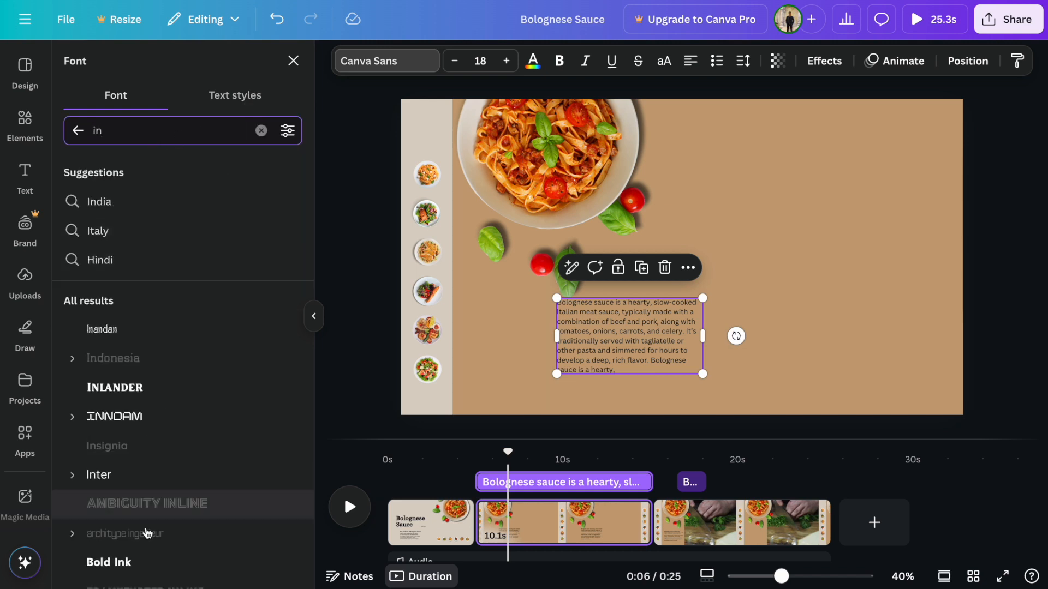
click(99, 474)
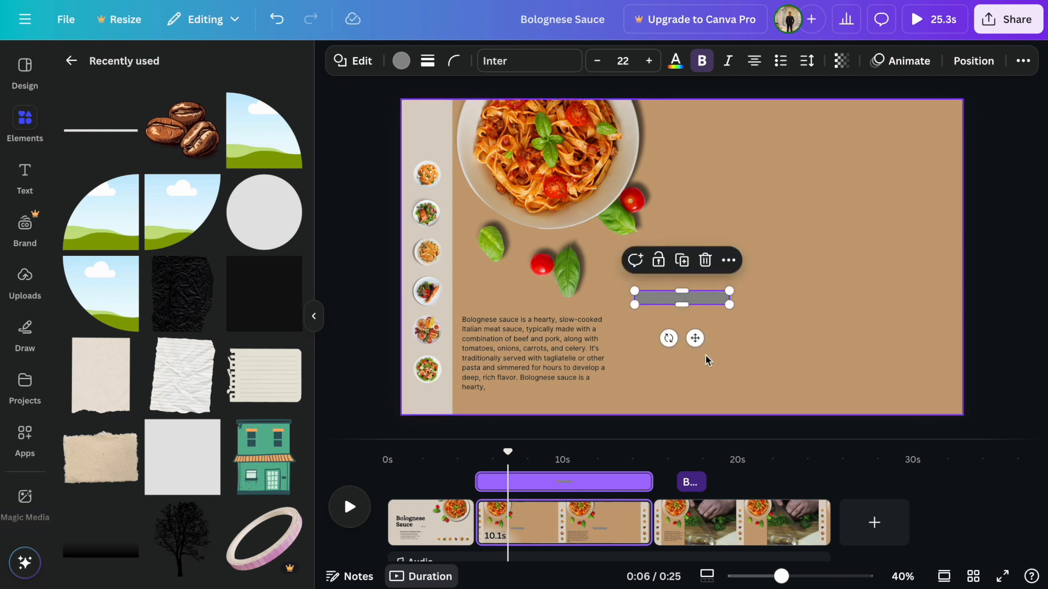
click(841, 61)
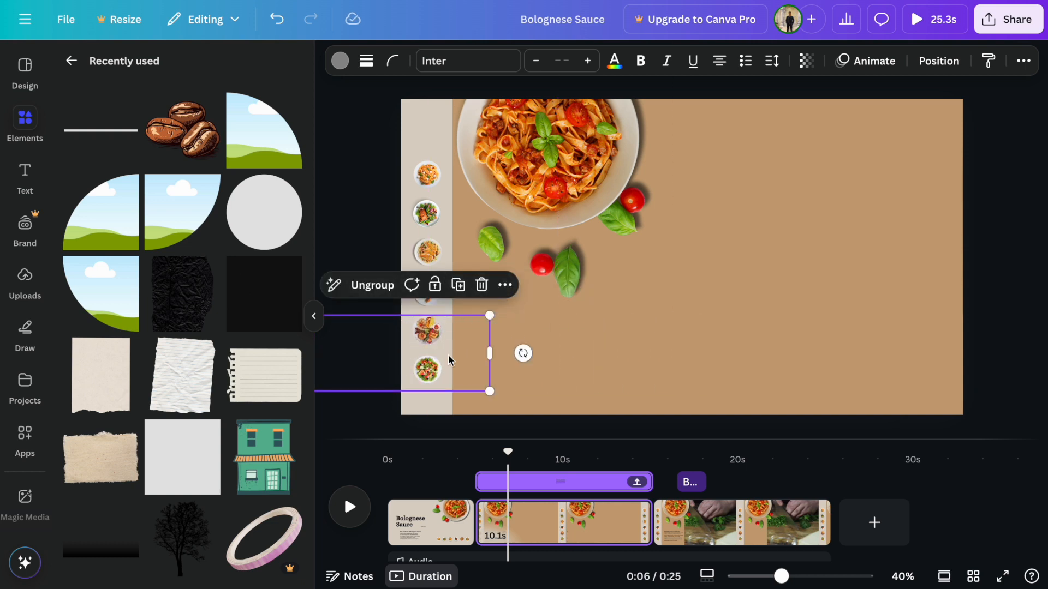
Step: Open the second page's Layers list and scroll through its layer stack
click(938, 60)
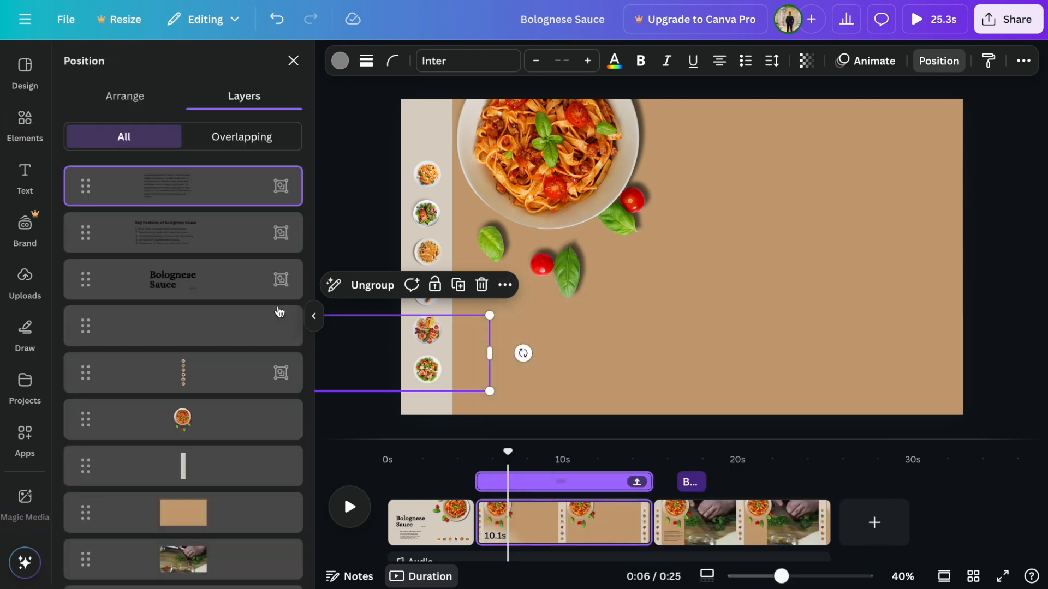
scroll(down, 3)
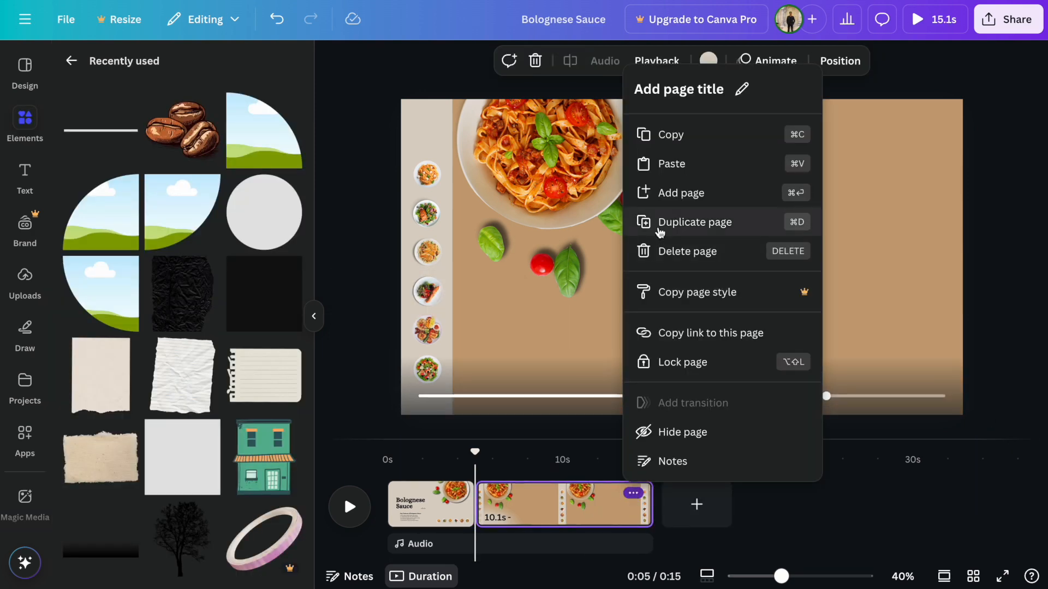
Step: Duplicate the second page and place the cooking video on the copy
click(694, 222)
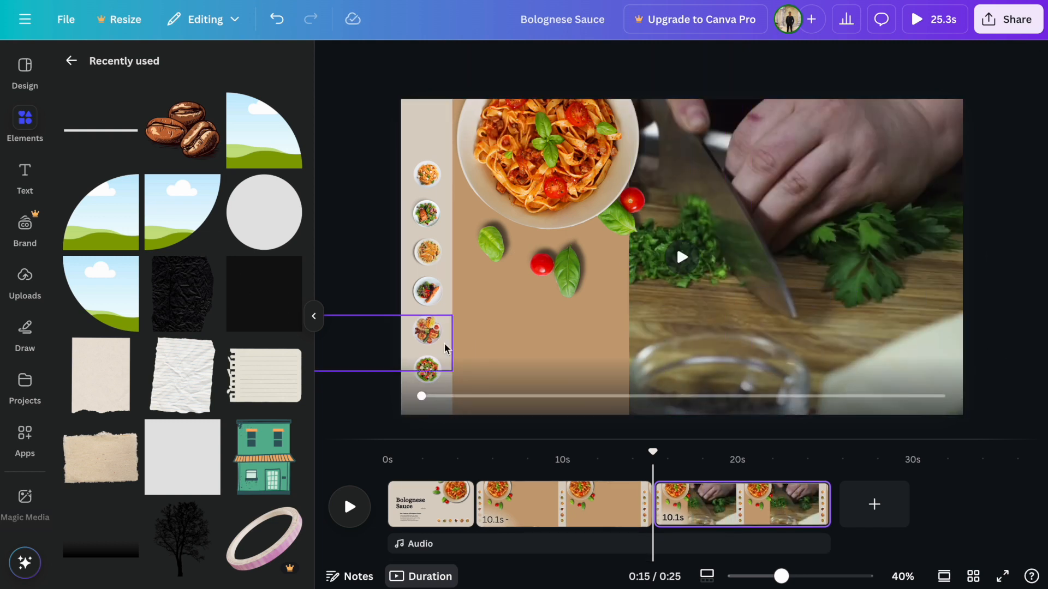
click(447, 353)
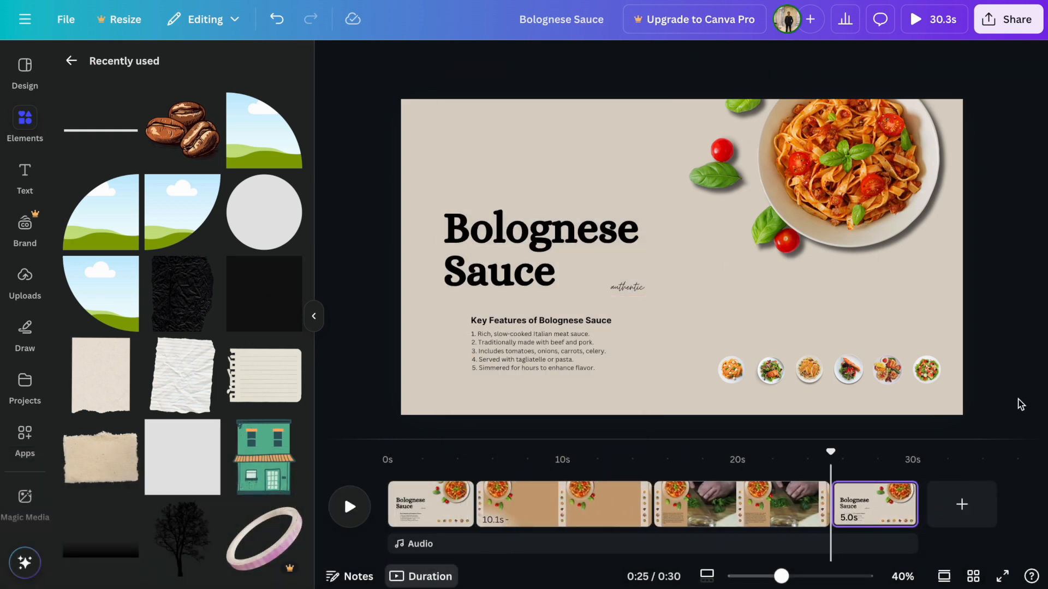
Step: Trim the page clips in the timeline, cutting the second page to 3.9 seconds
click(562, 504)
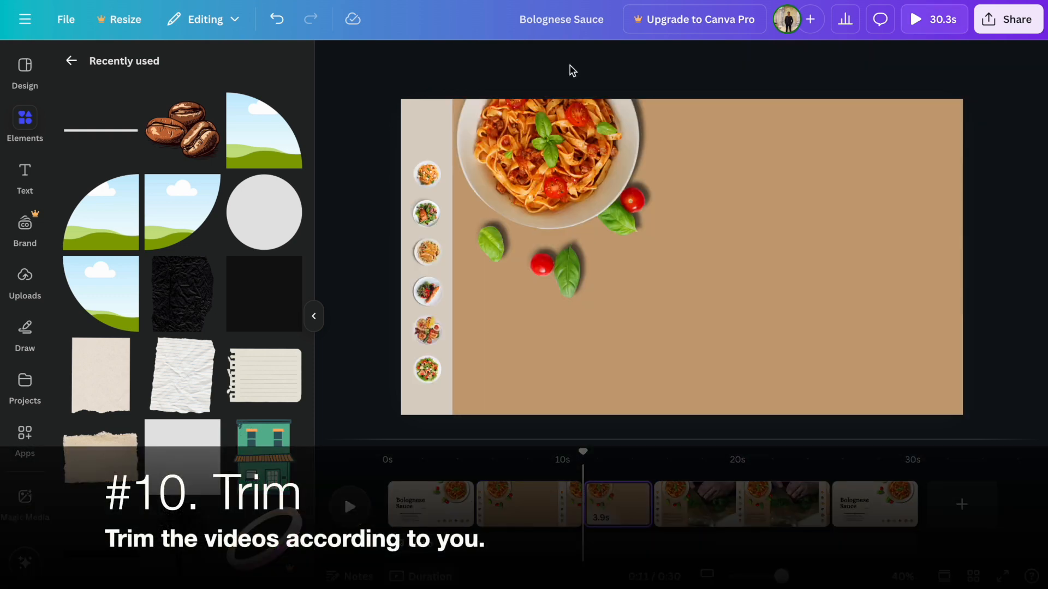
mouse_move(545, 507)
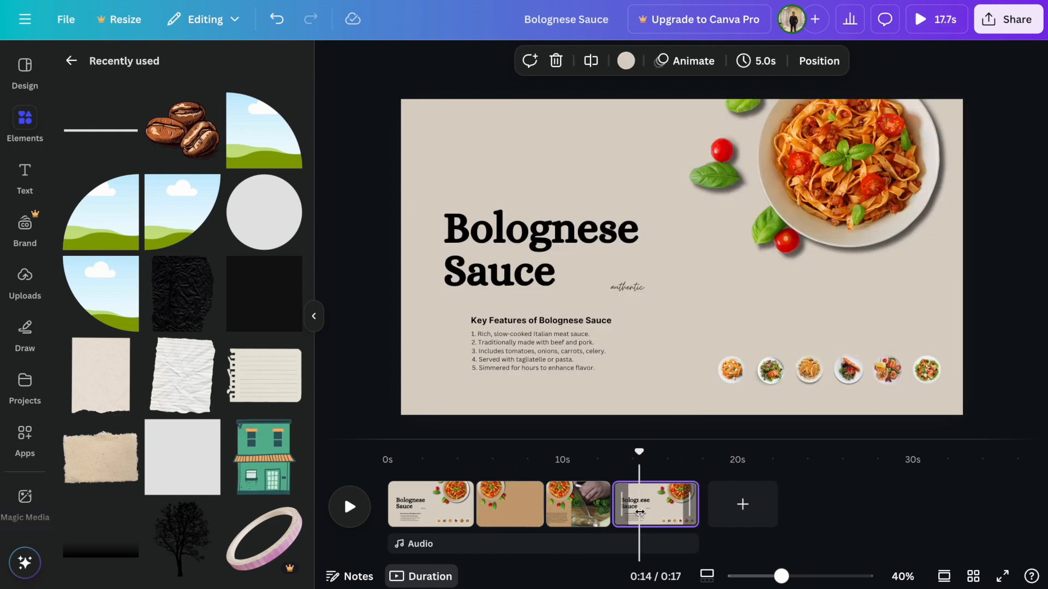
click(509, 504)
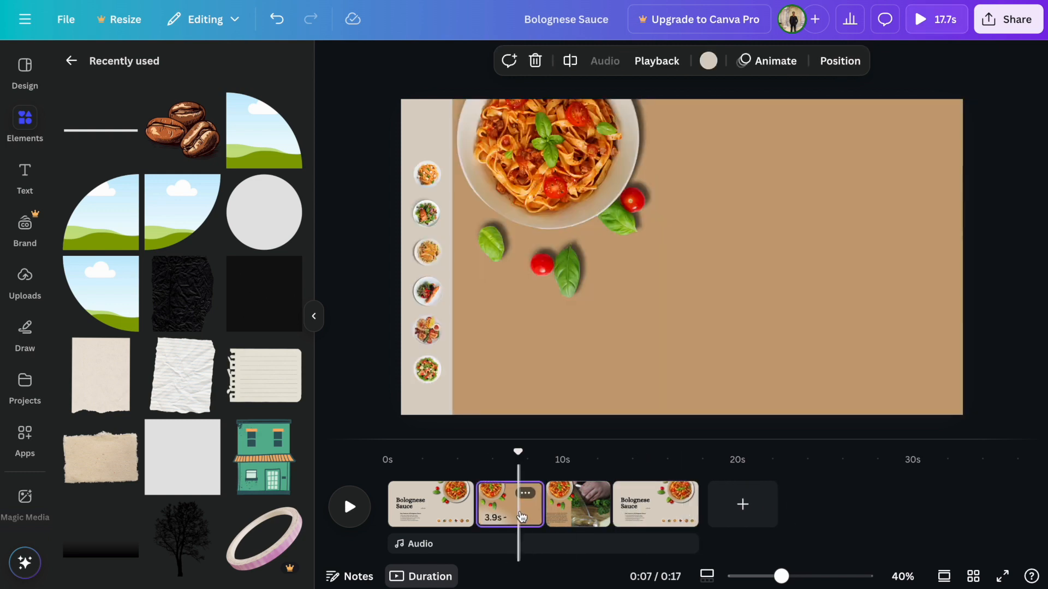